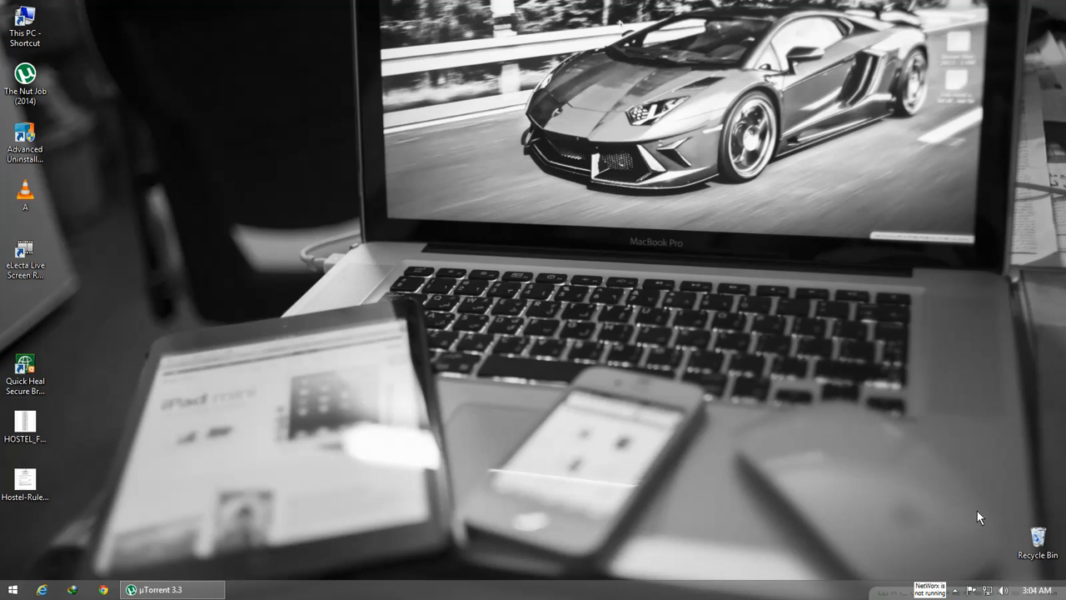
mouse_move(926, 503)
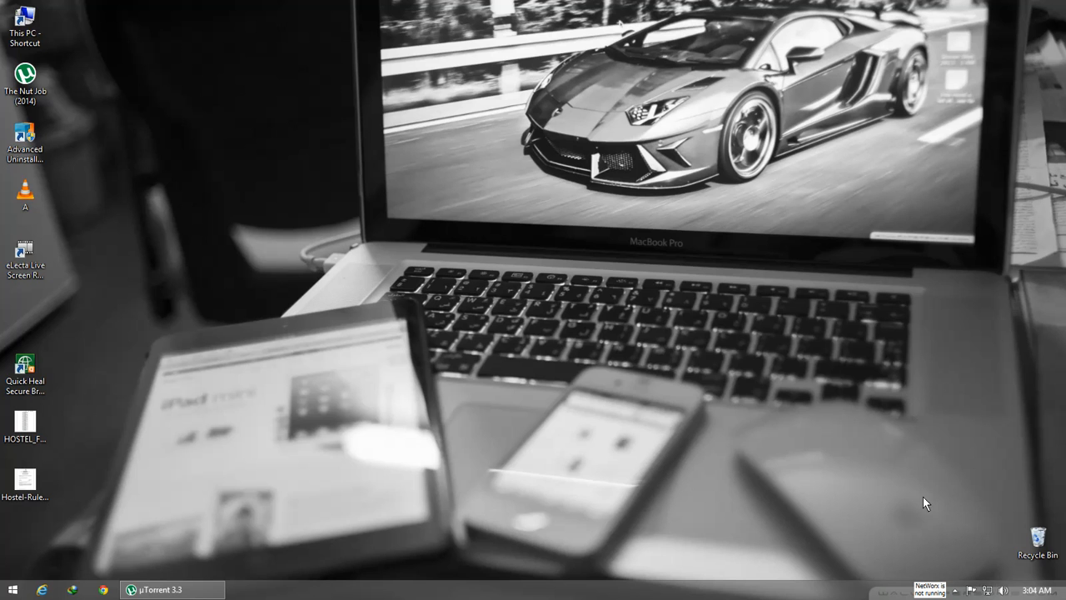
mouse_move(591, 253)
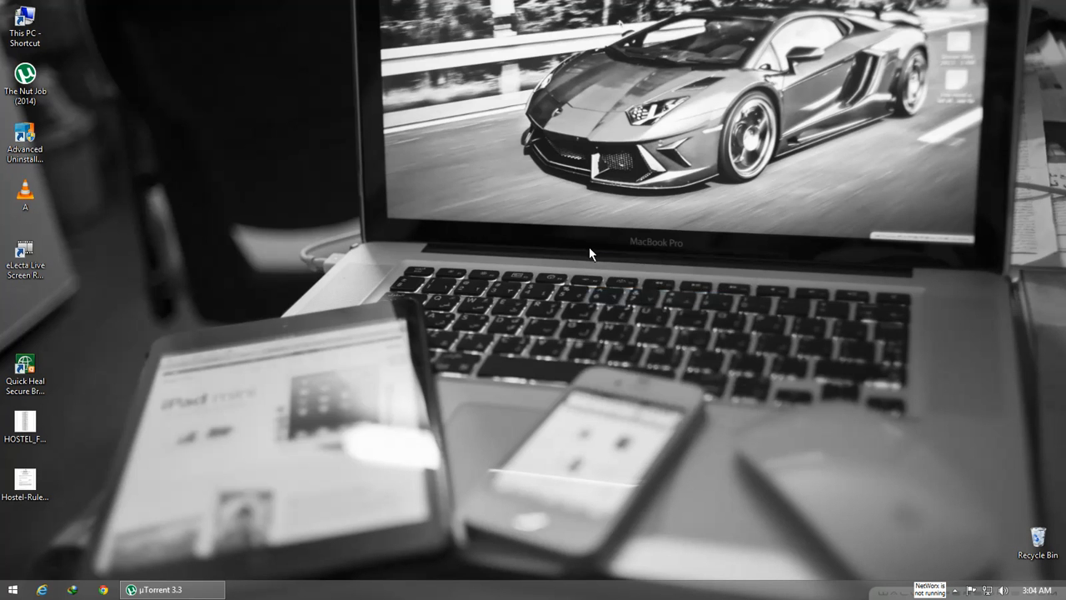
Refresh the Windows 8.1 desktop several times via its right-click context menu
right_click(591, 253)
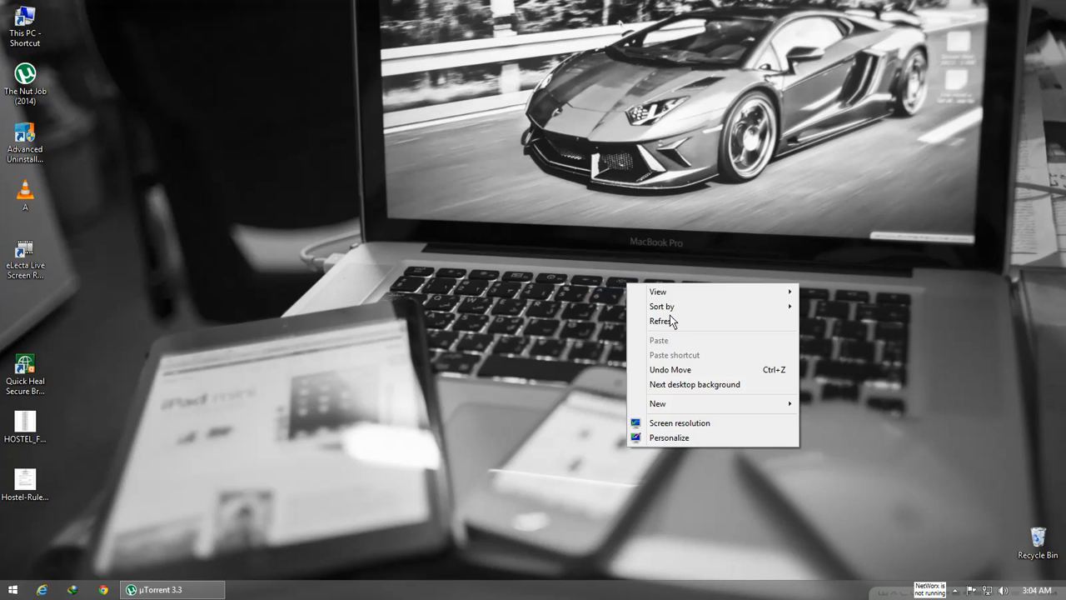
mouse_move(680, 322)
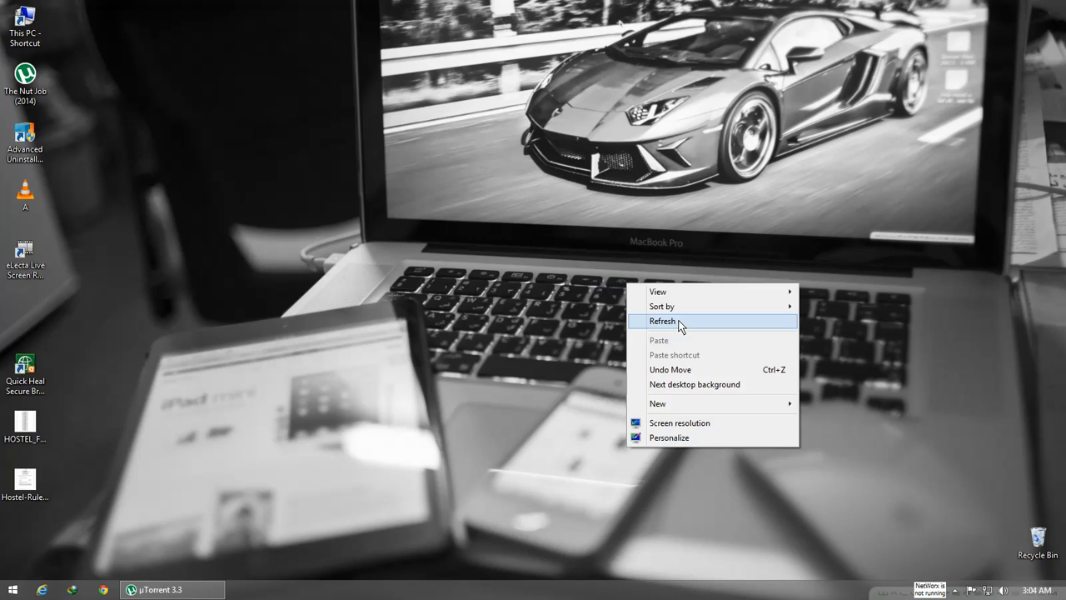
click(663, 320)
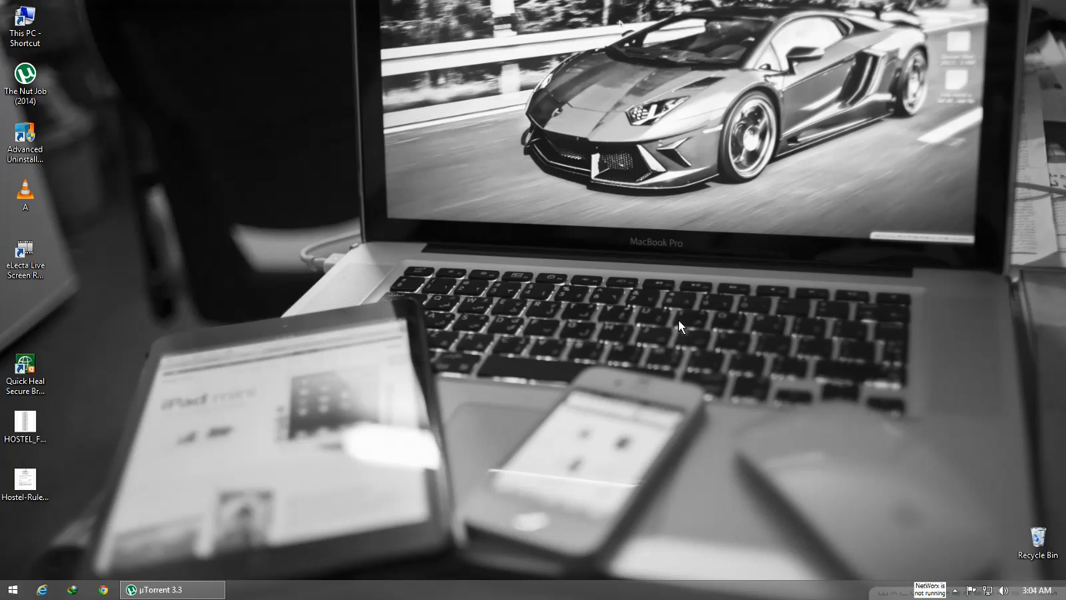
right_click(679, 325)
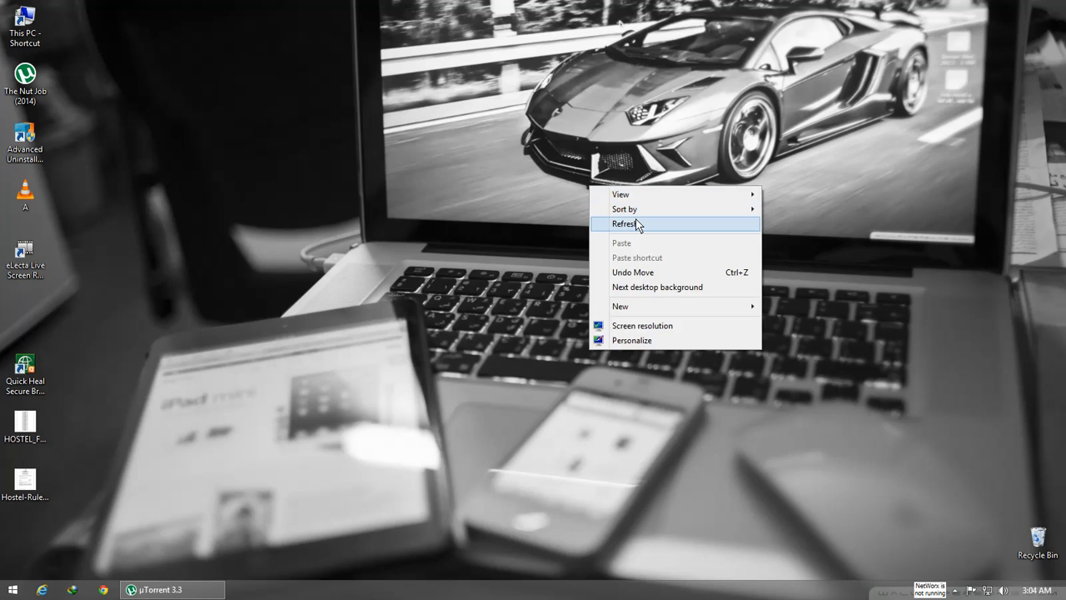
click(623, 223)
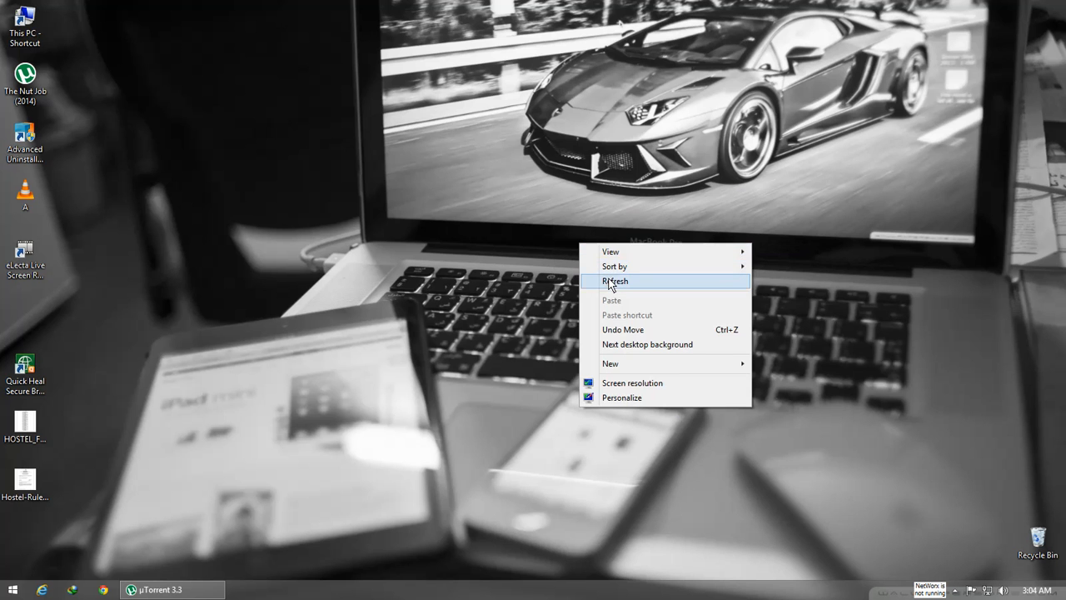
click(614, 280)
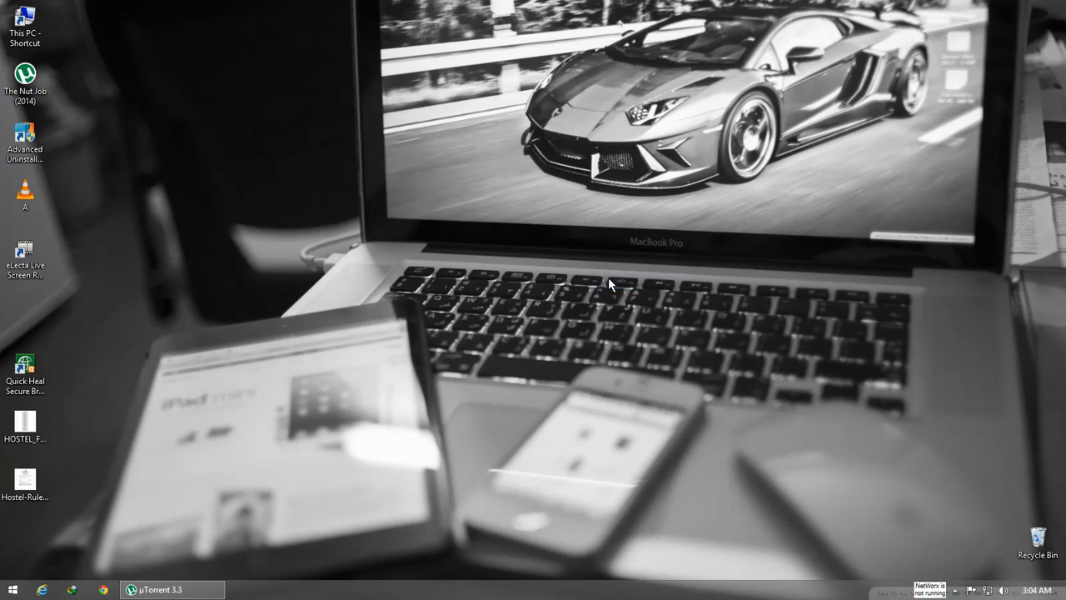
right_click(613, 283)
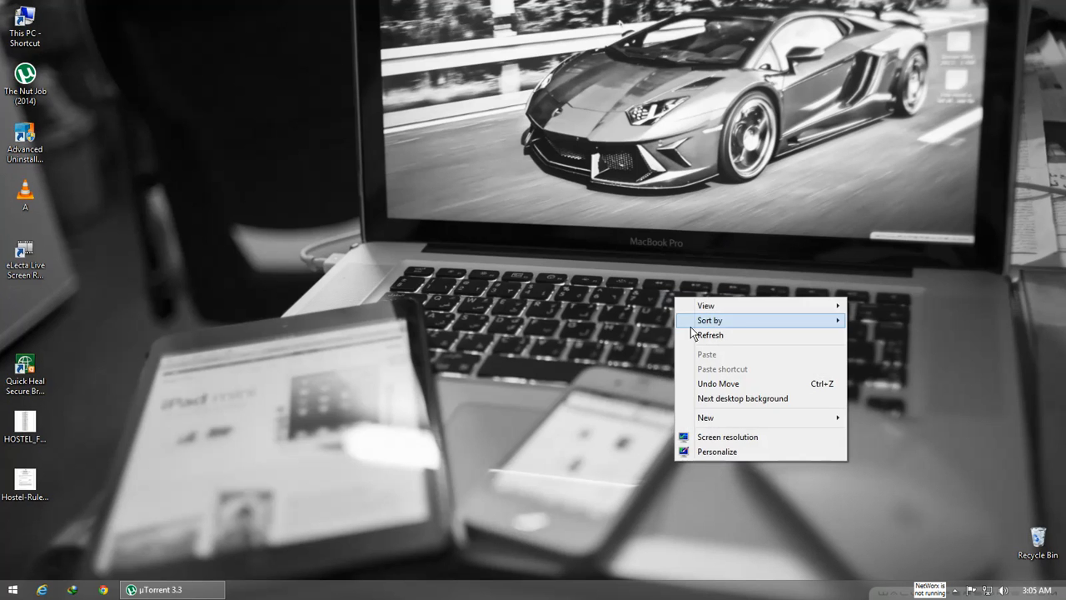
click(709, 333)
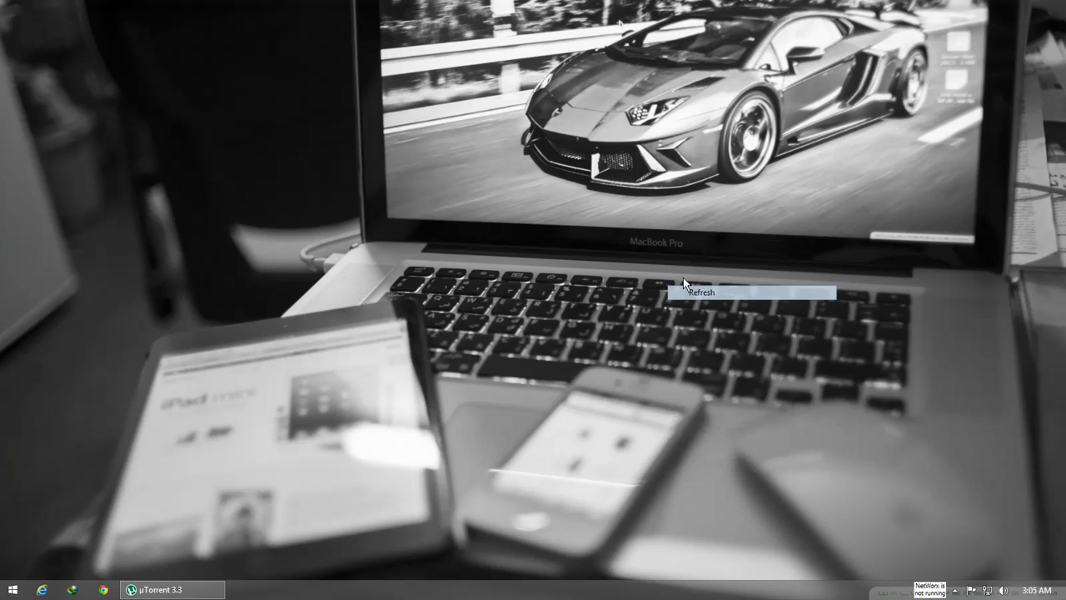
right_click(686, 283)
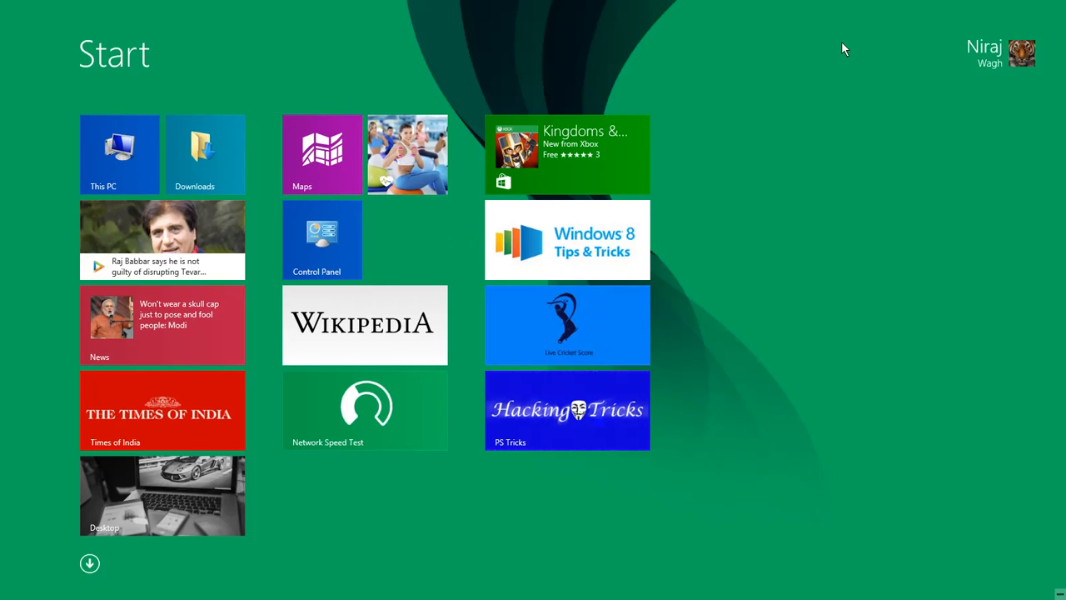
mouse_move(498, 87)
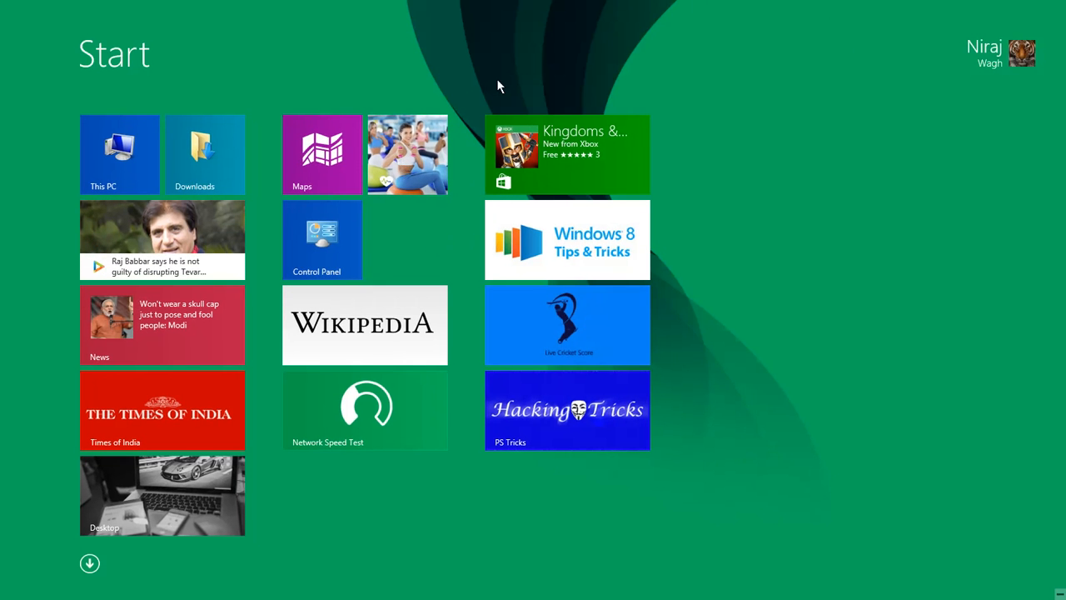
mouse_move(790, 163)
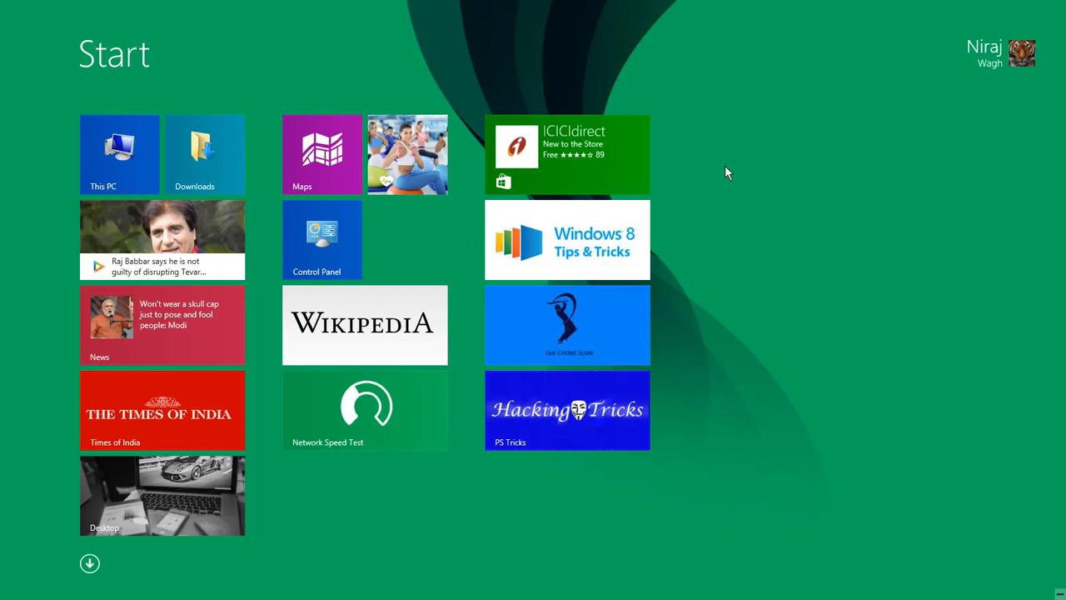
mouse_move(509, 337)
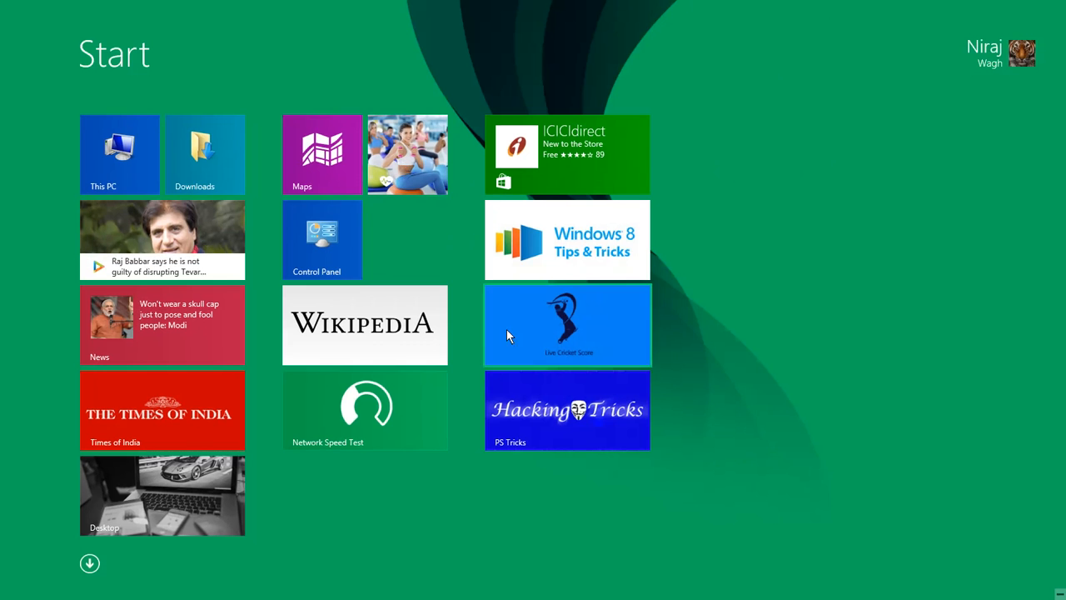
mouse_move(458, 267)
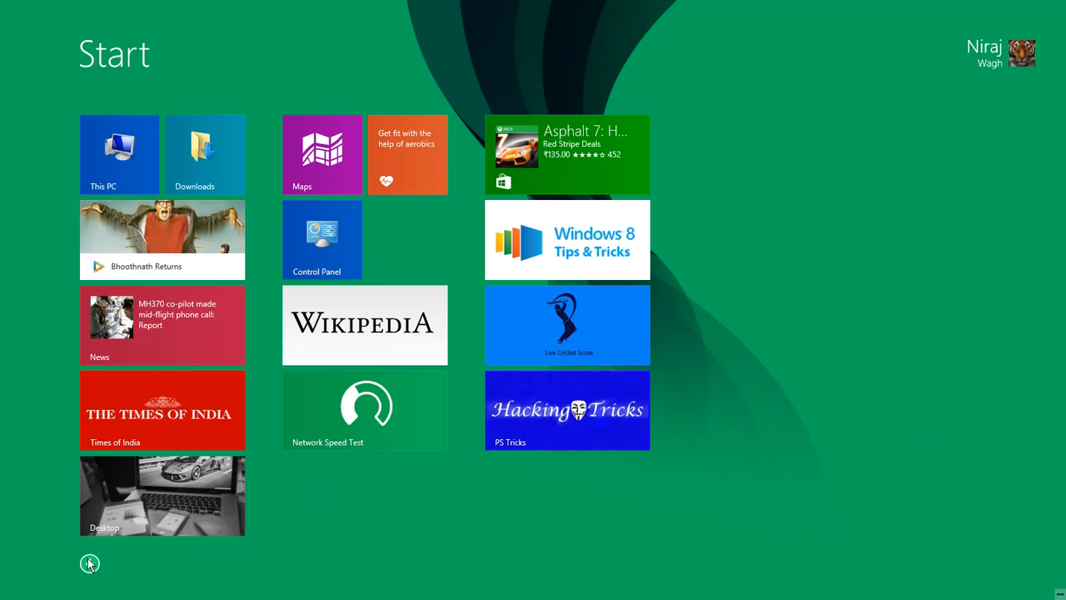
Show all installed apps by category from the Start screen's down-arrow
click(90, 562)
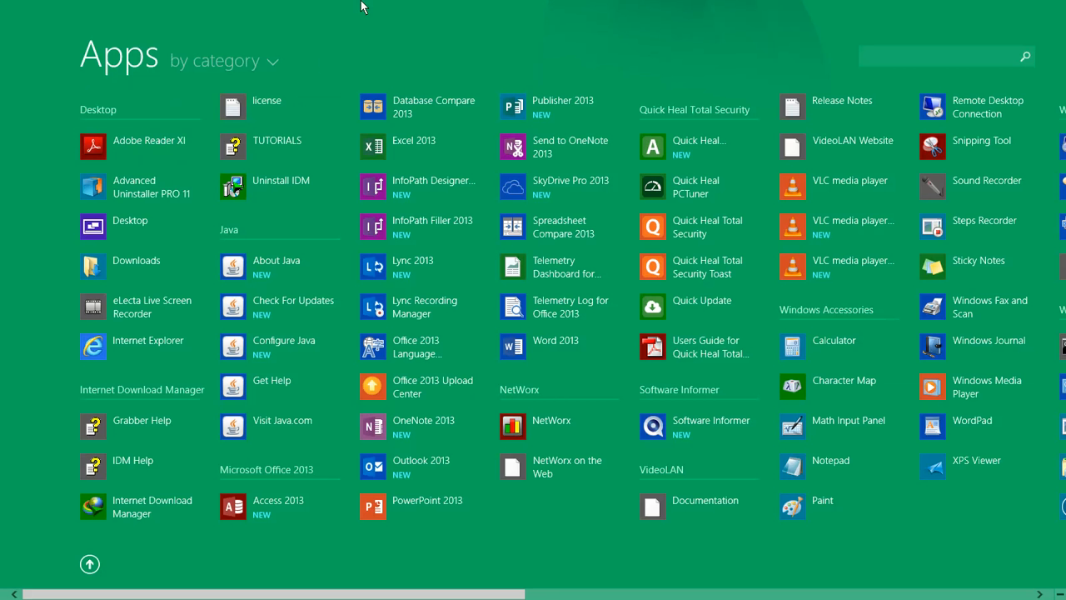